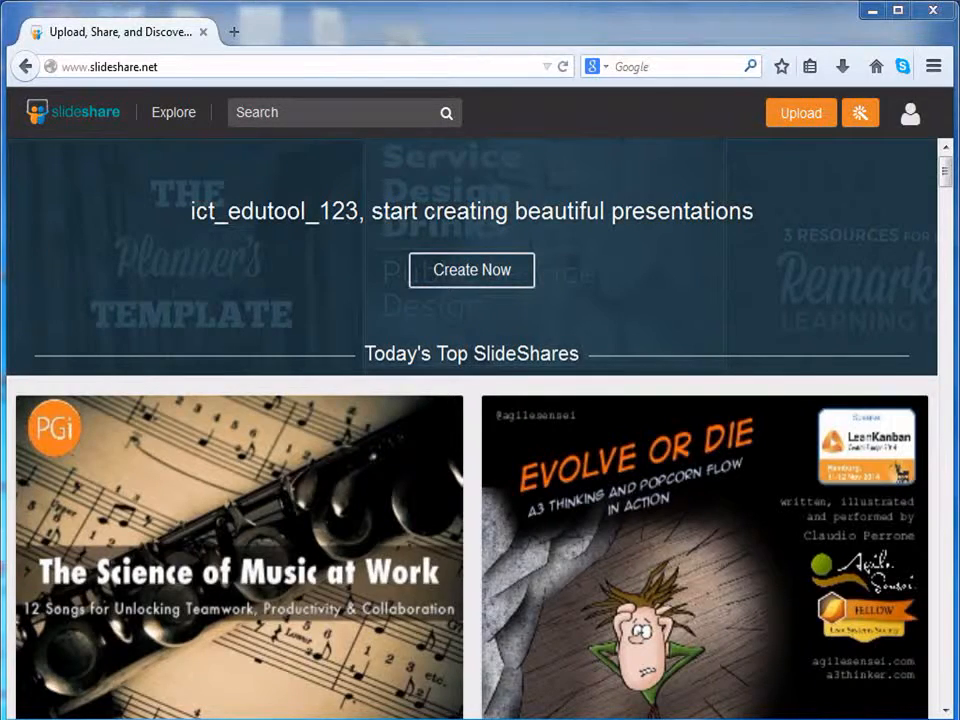
# Reveal the account menu from the profile icon at the top right
pyautogui.click(910, 112)
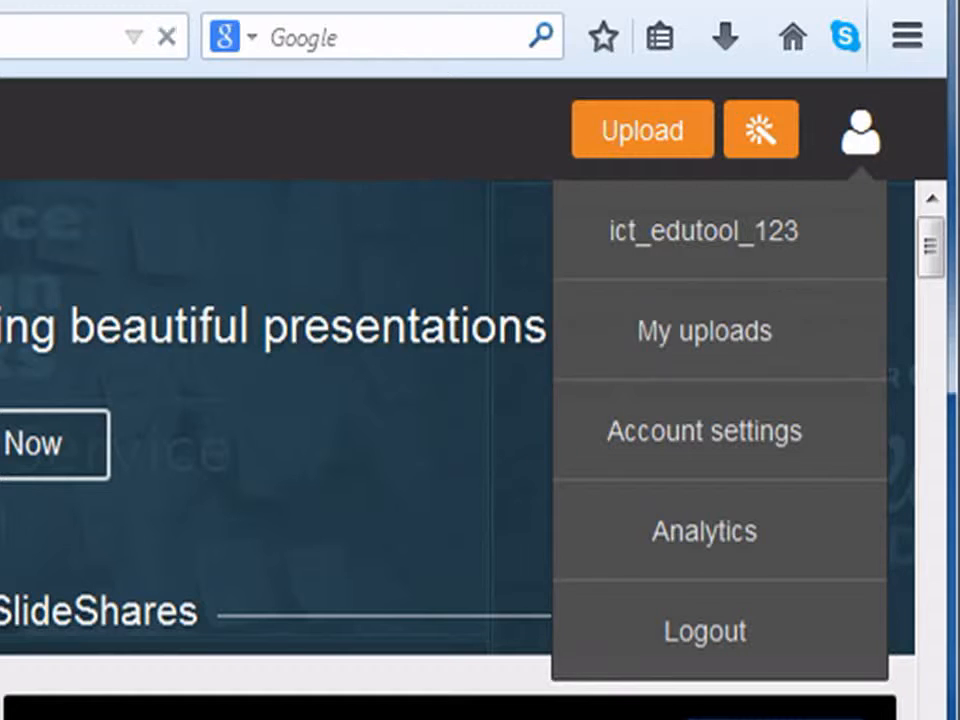
pyautogui.click(704, 332)
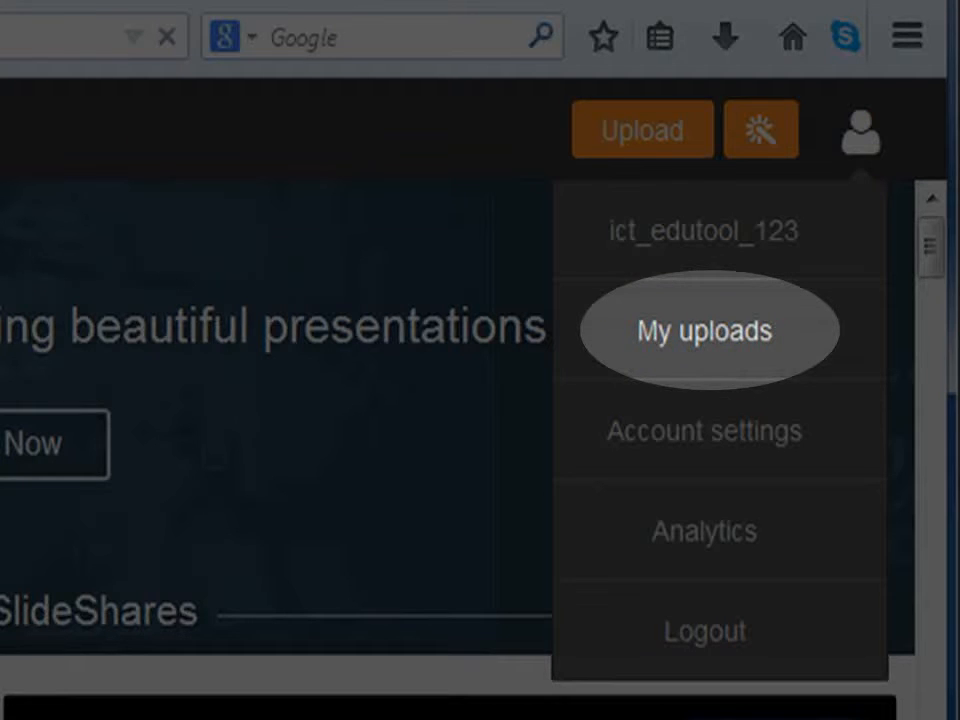
pyautogui.click(704, 332)
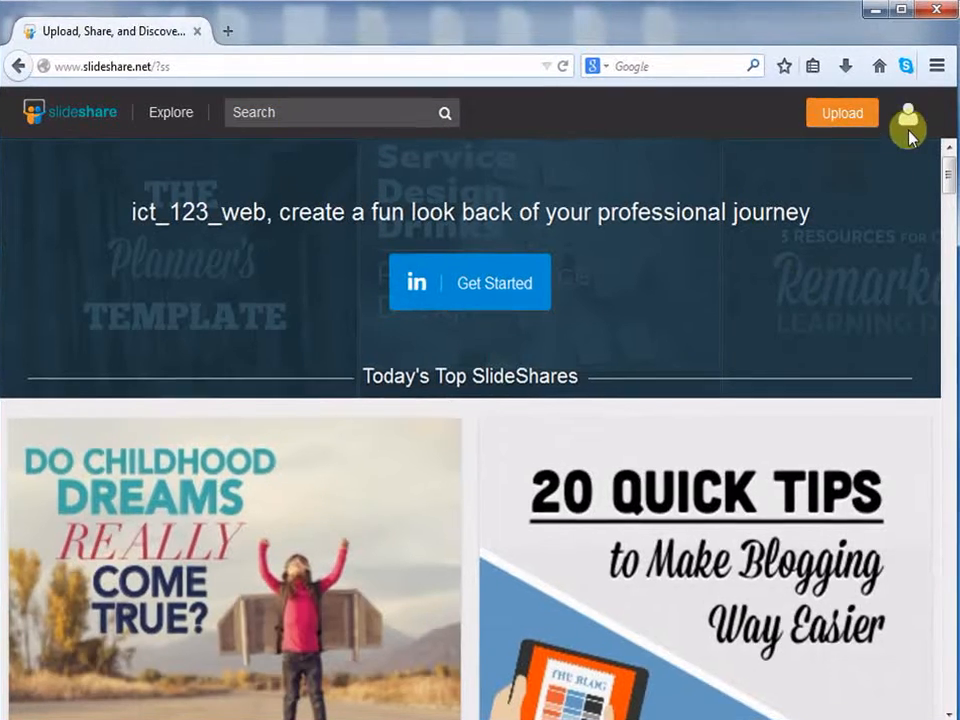
# Go to Account settings, landing on the Social section with LinkedIn and Facebook connect options
pyautogui.click(908, 112)
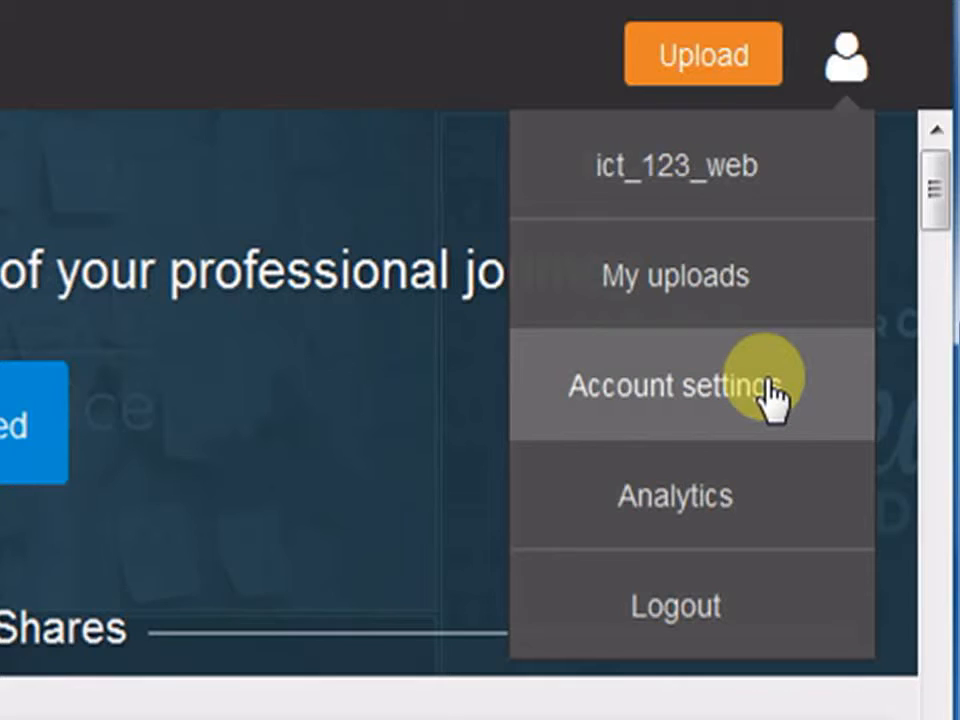
pyautogui.click(674, 388)
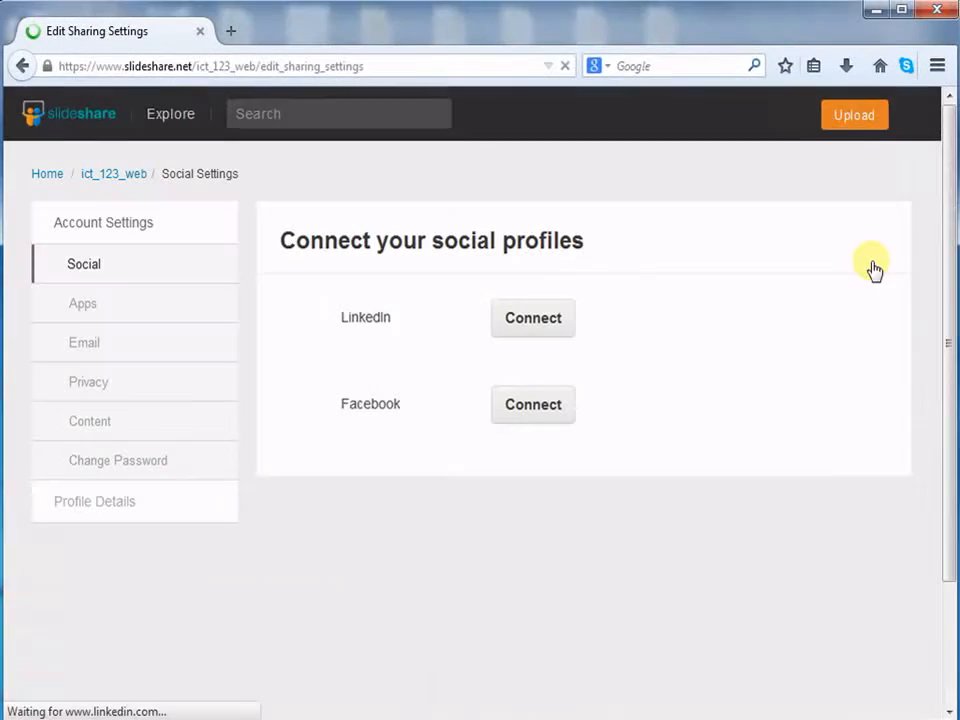